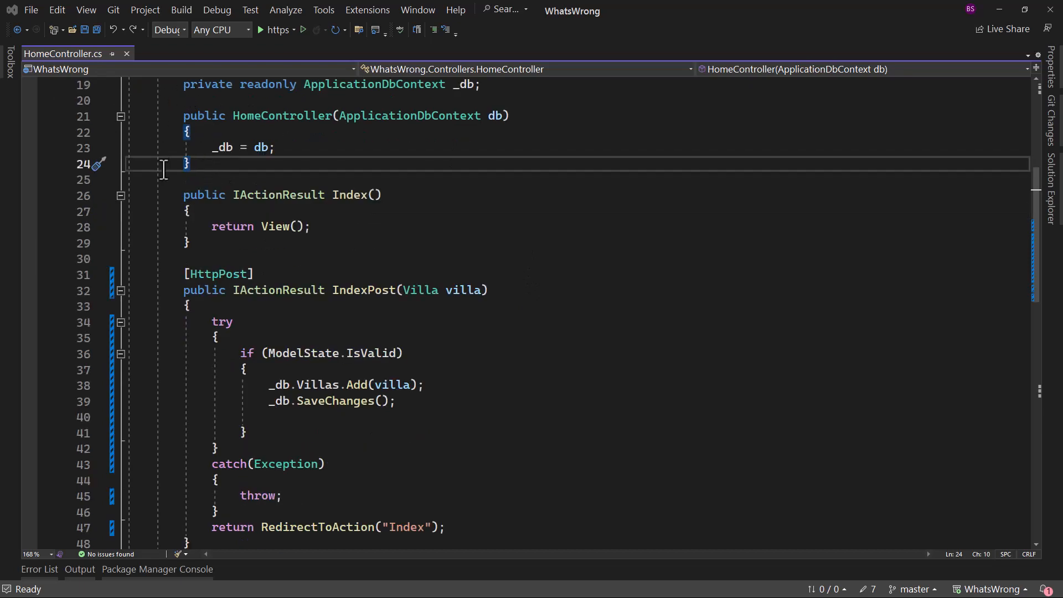
Step: Select the Index and IndexPost methods, then replace the "Index" literal in RedirectToAction with nameof(Index)
left_click_drag(182, 194, 221, 274)
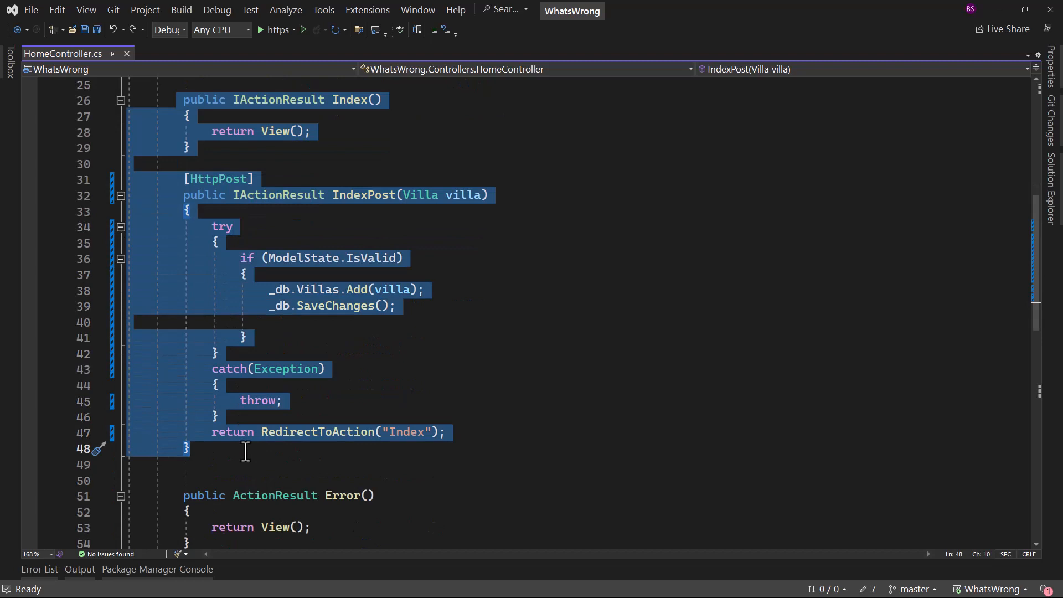
mouse_move(332, 384)
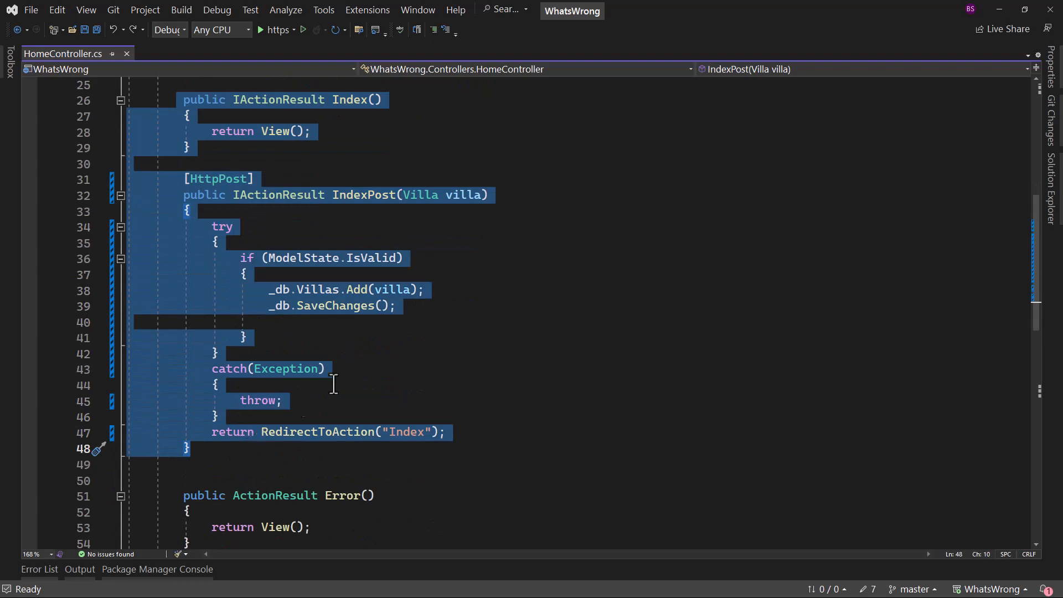
mouse_move(424, 211)
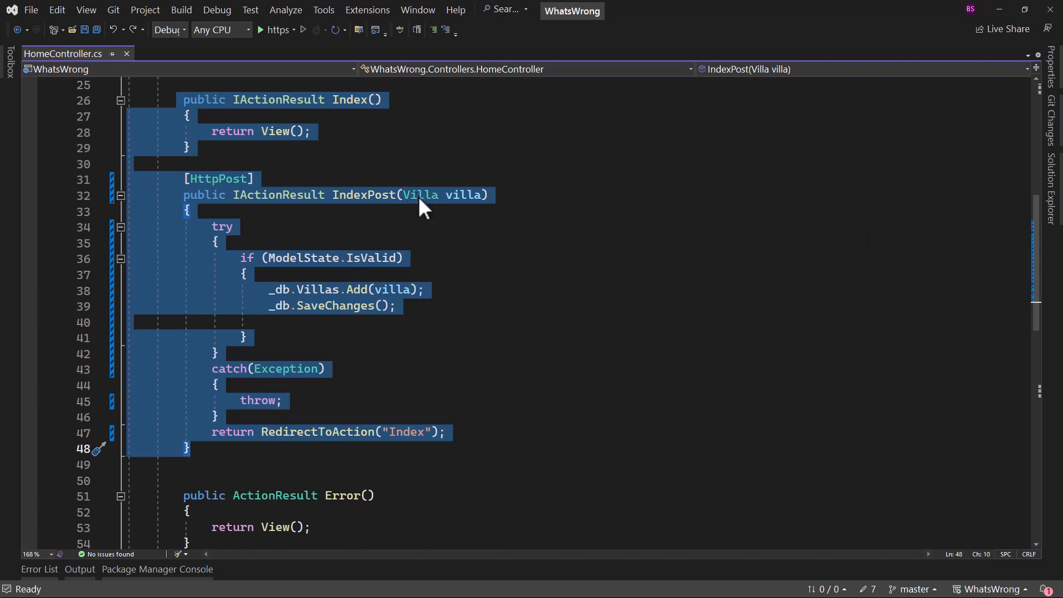
mouse_move(214, 260)
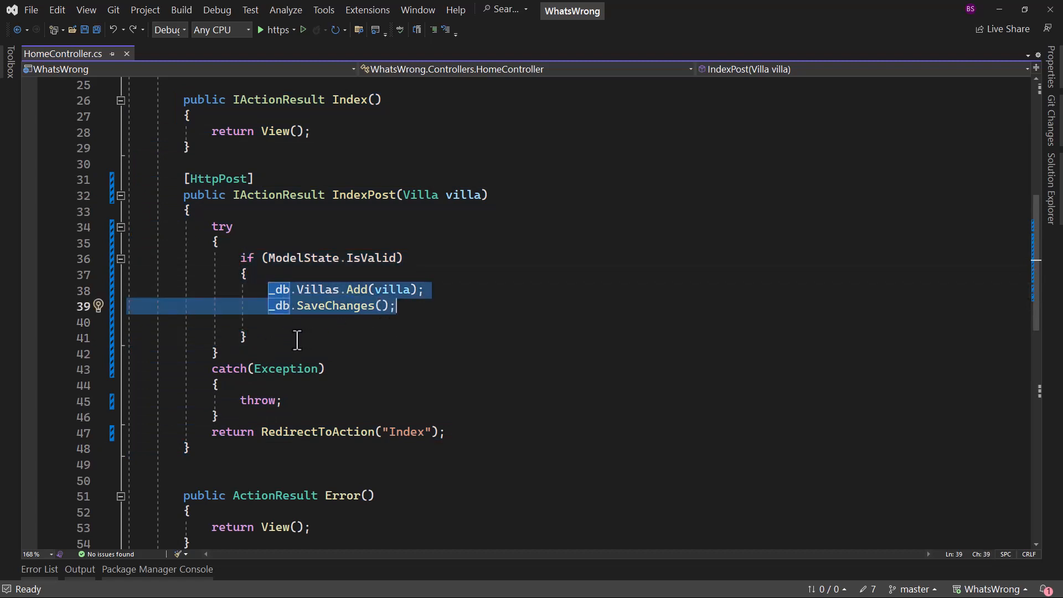
mouse_move(208, 254)
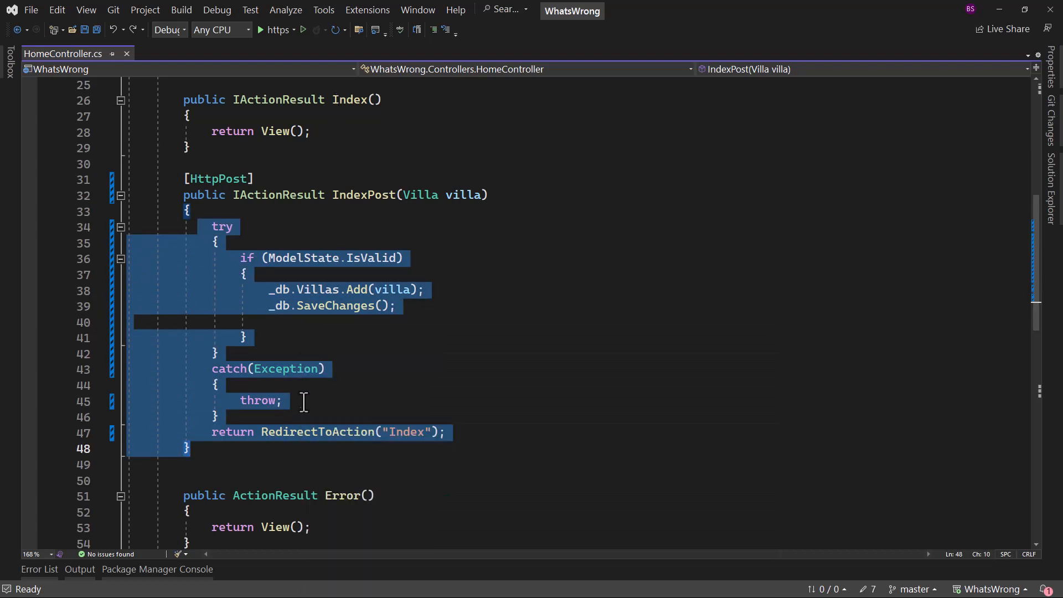
mouse_move(278, 459)
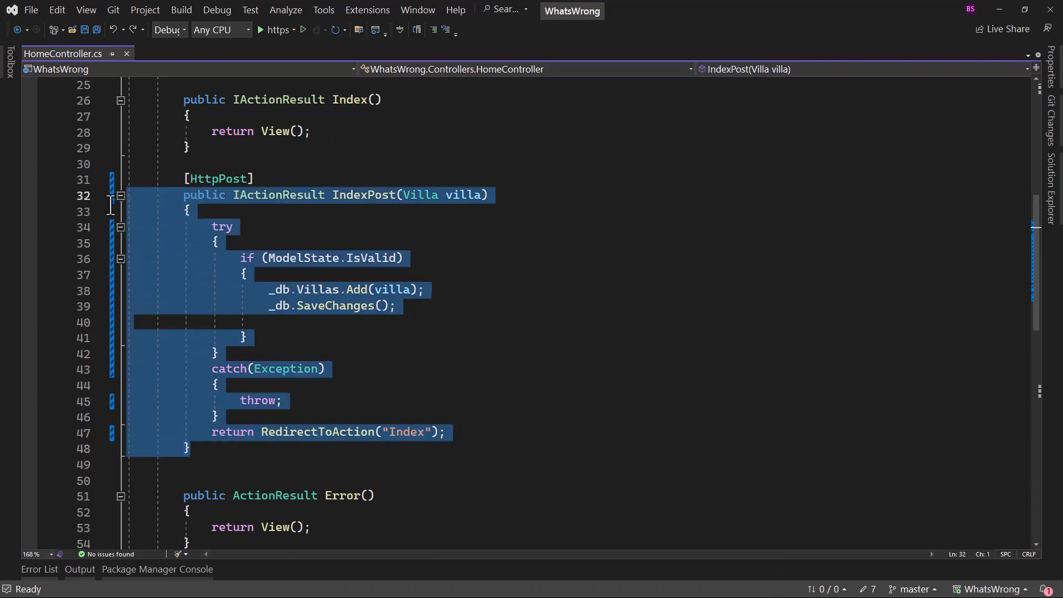
mouse_move(402, 353)
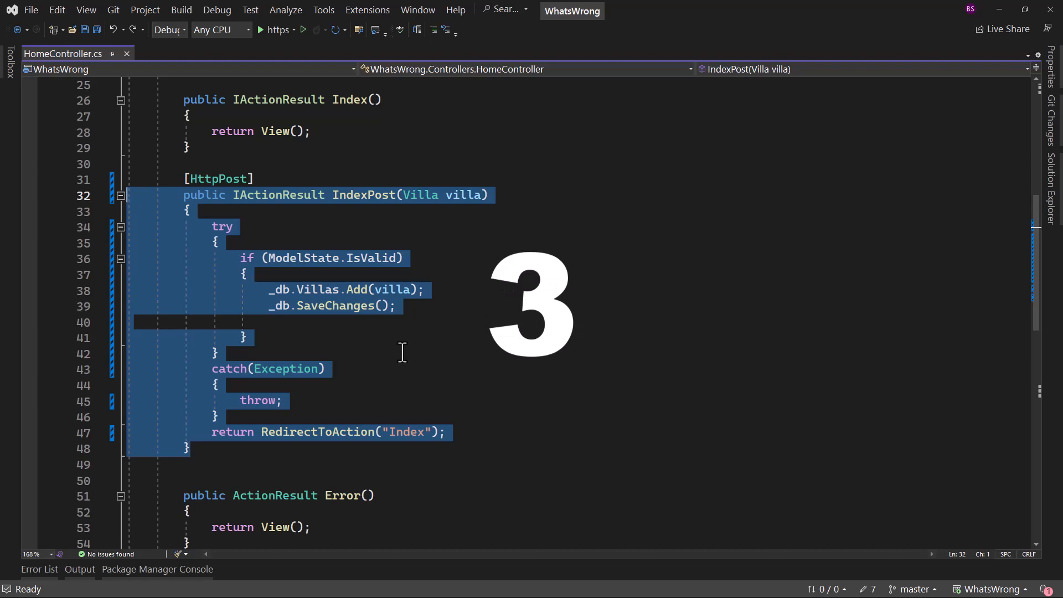
mouse_move(408, 348)
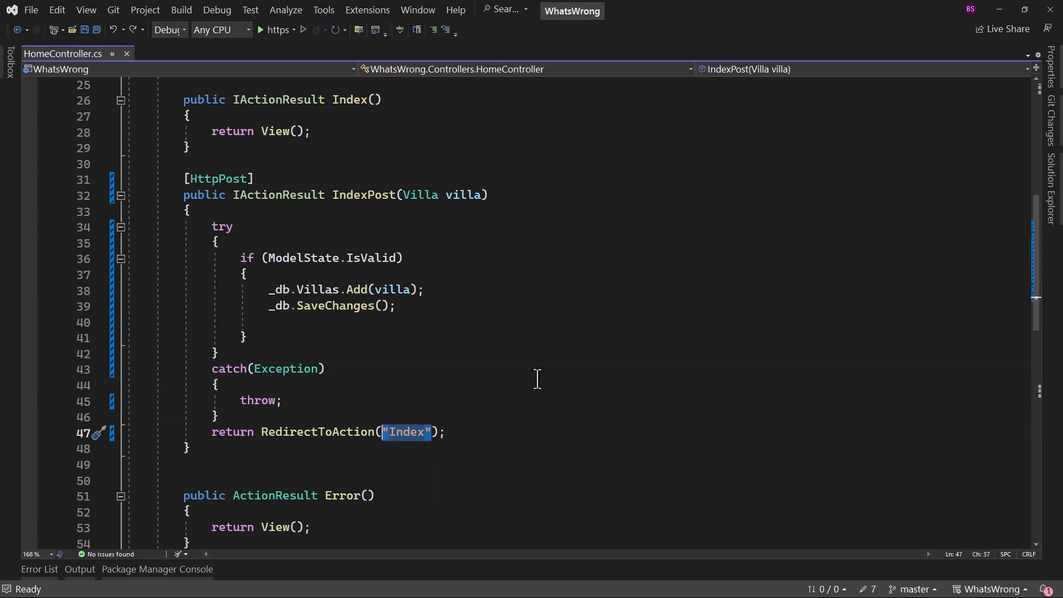
type("n")
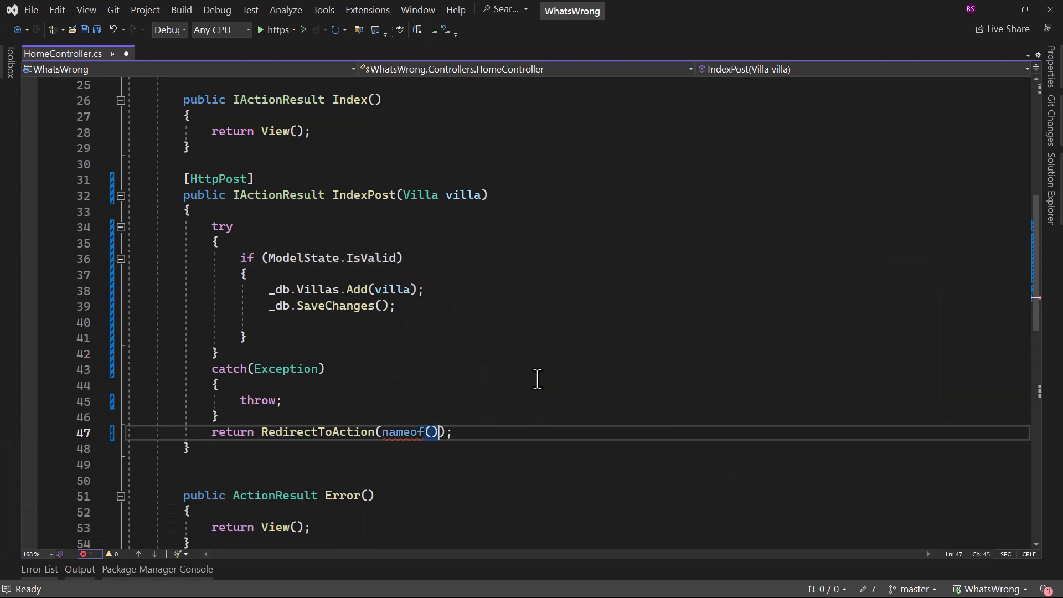
type("Index")
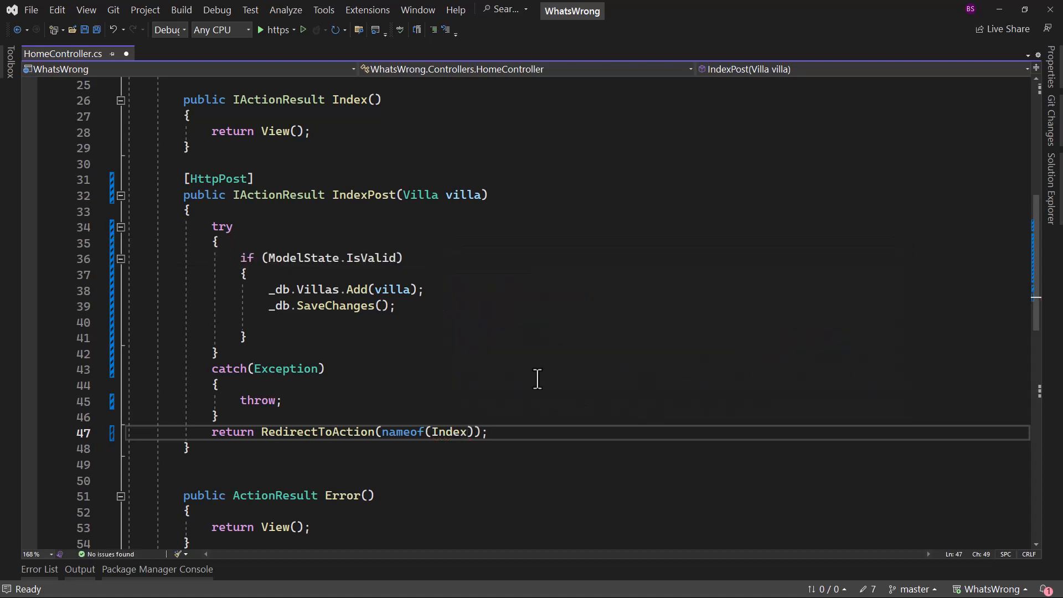
mouse_move(449, 432)
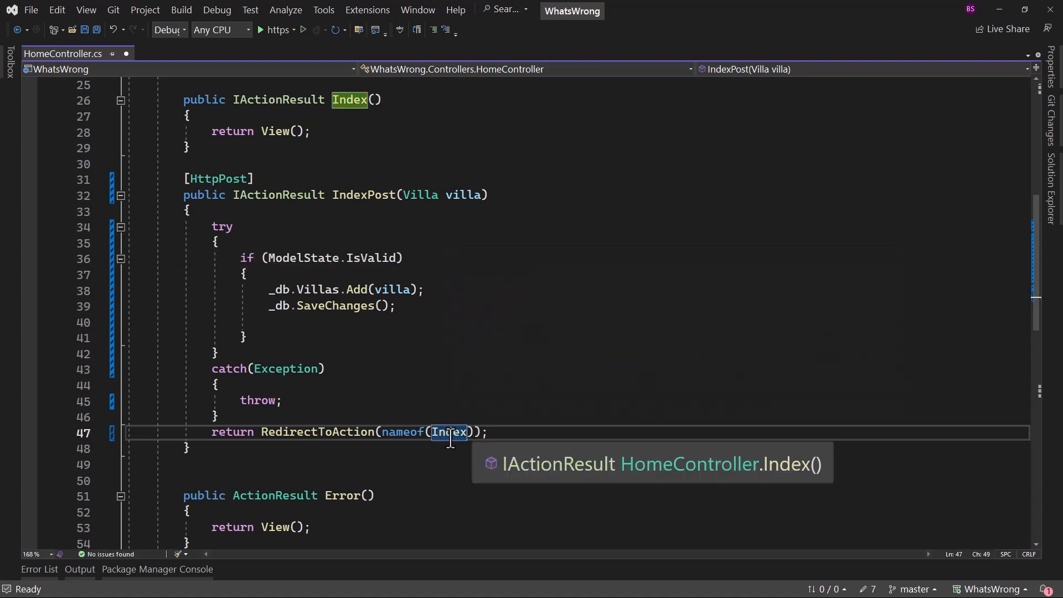
mouse_move(495, 434)
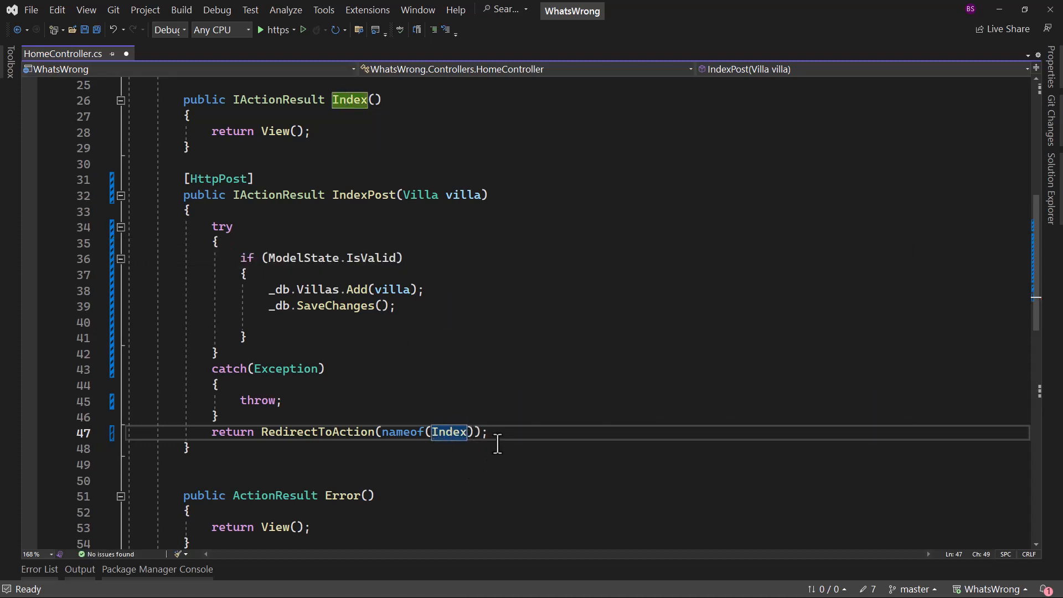